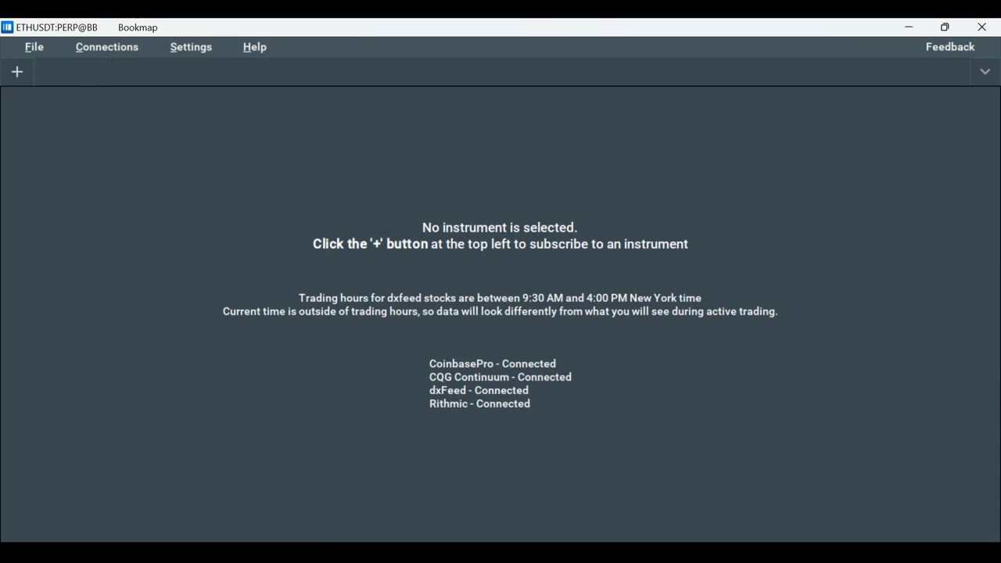
Show the installed plugins via Settings and scroll the Bookmap Connect (L0) list to OKEx.
click(190, 47)
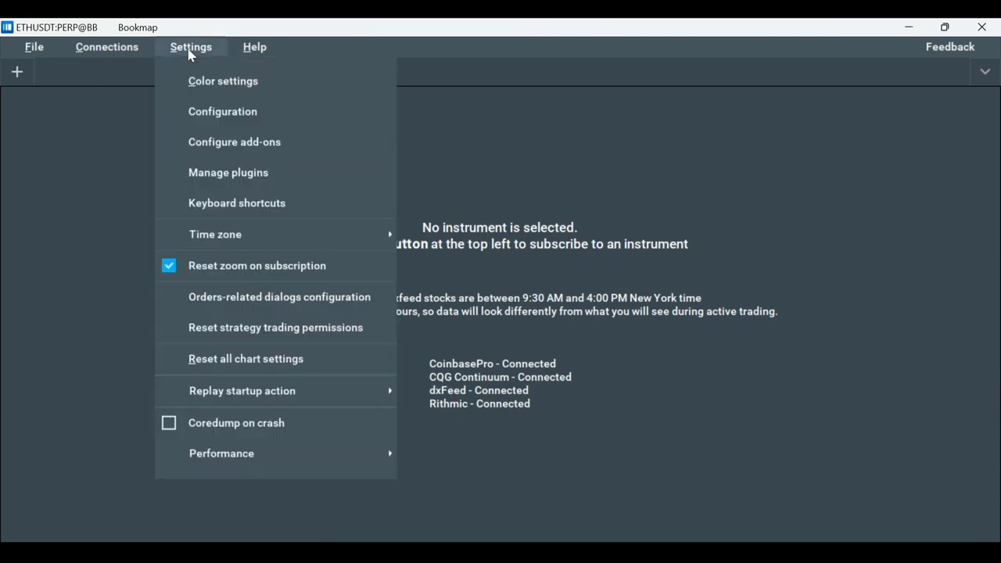
click(227, 172)
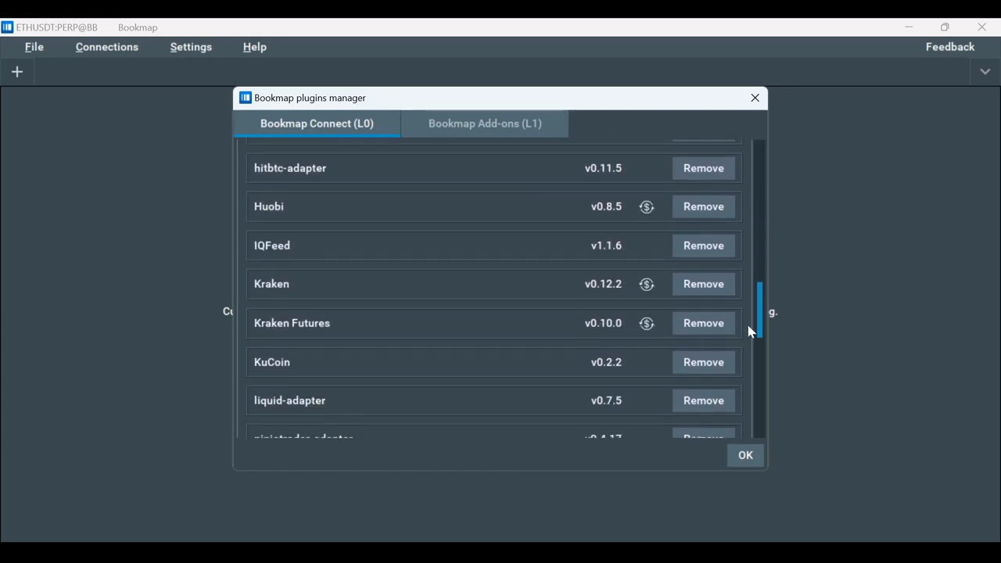
scroll(down, 3)
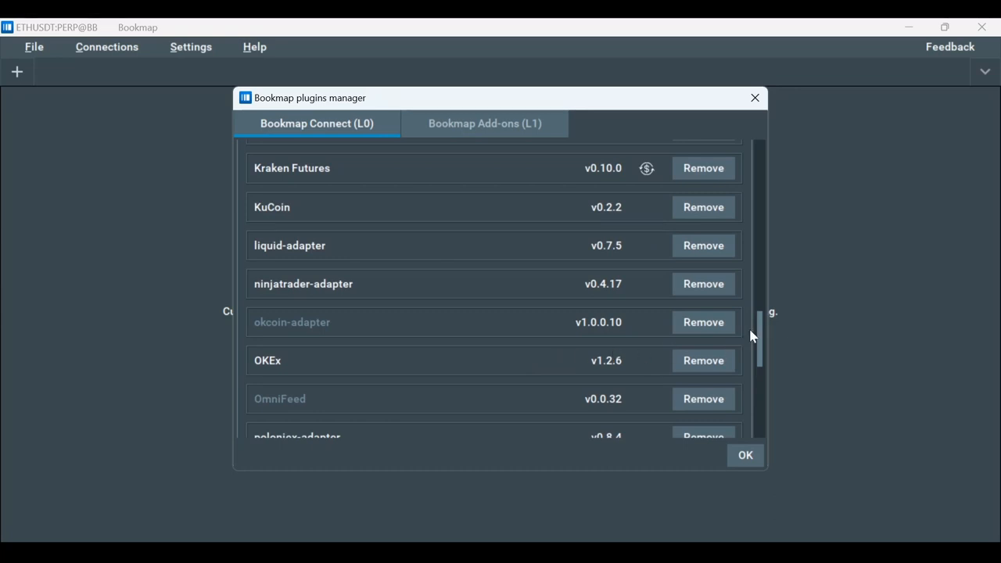
scroll(down, 3)
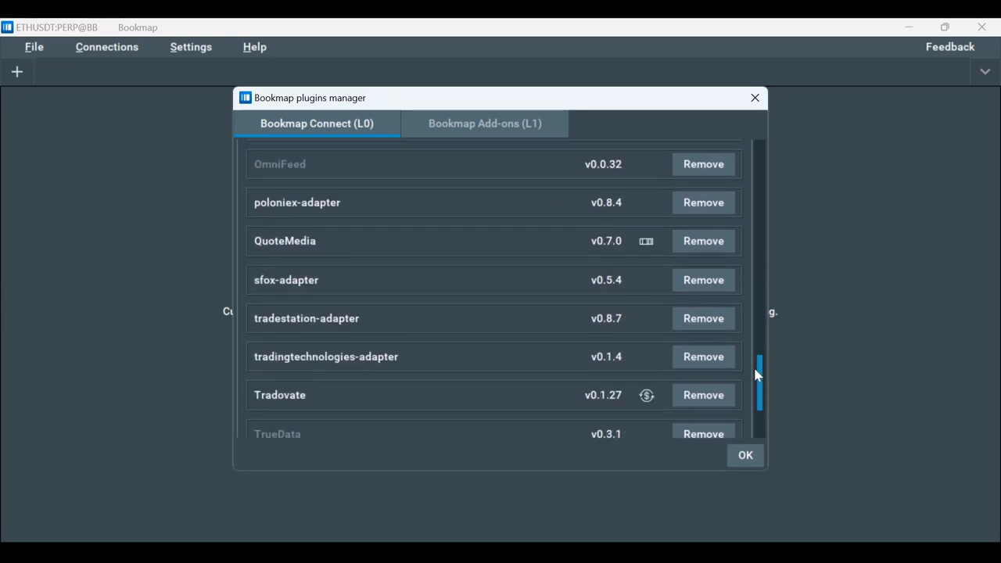
scroll(down, 3)
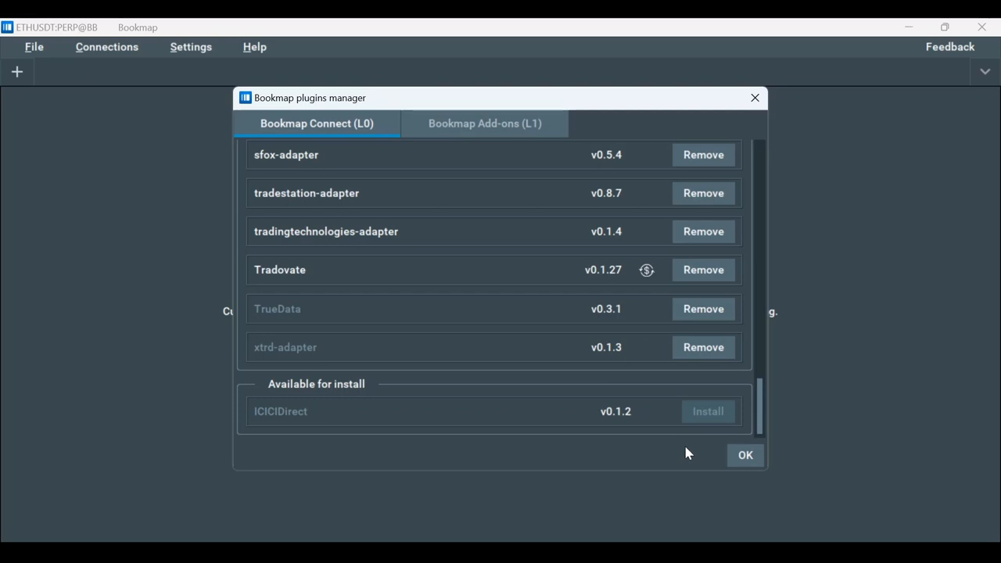
mouse_move(725, 459)
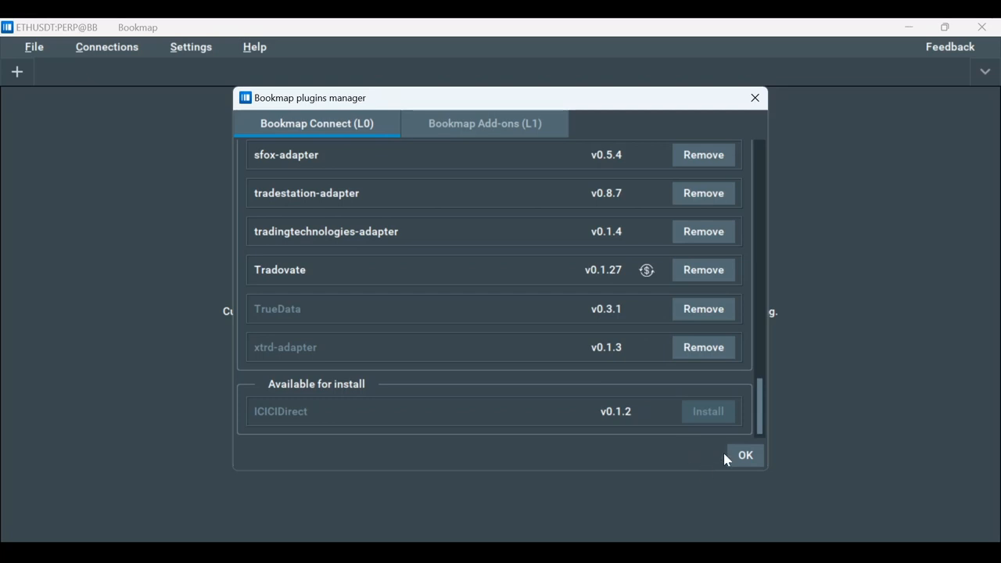
Add OKEx as a connection platform and list it among the available connections.
click(744, 455)
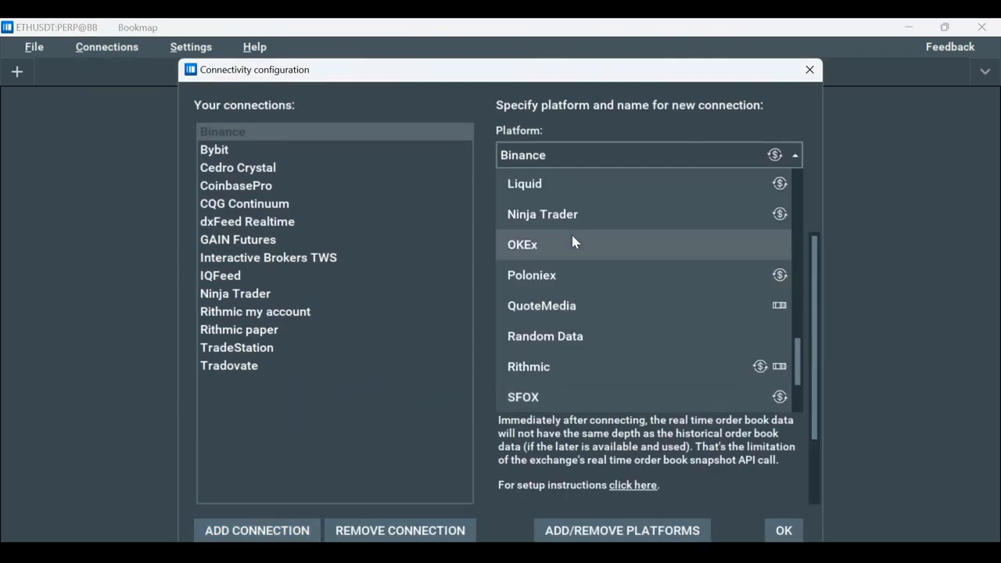
click(523, 244)
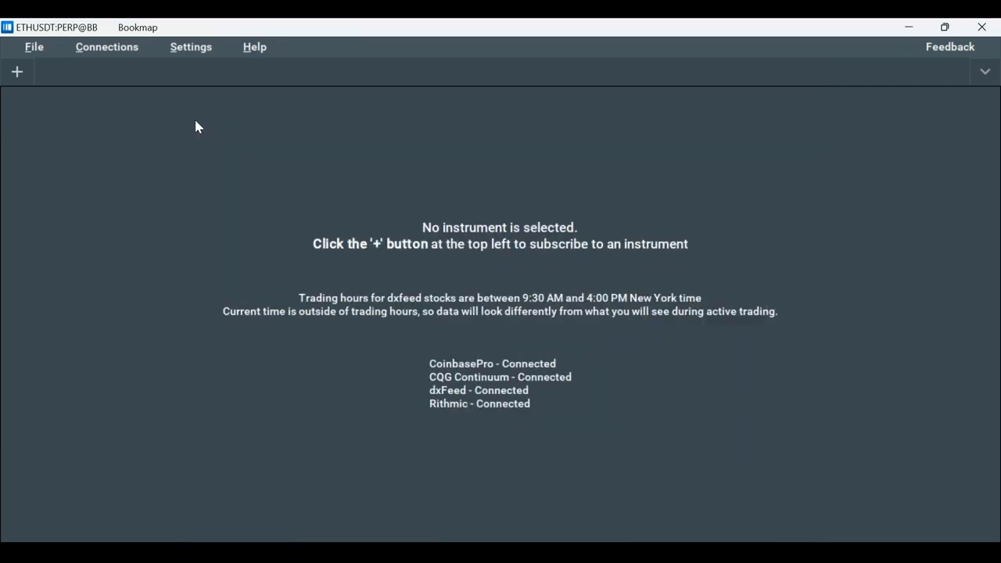
click(106, 46)
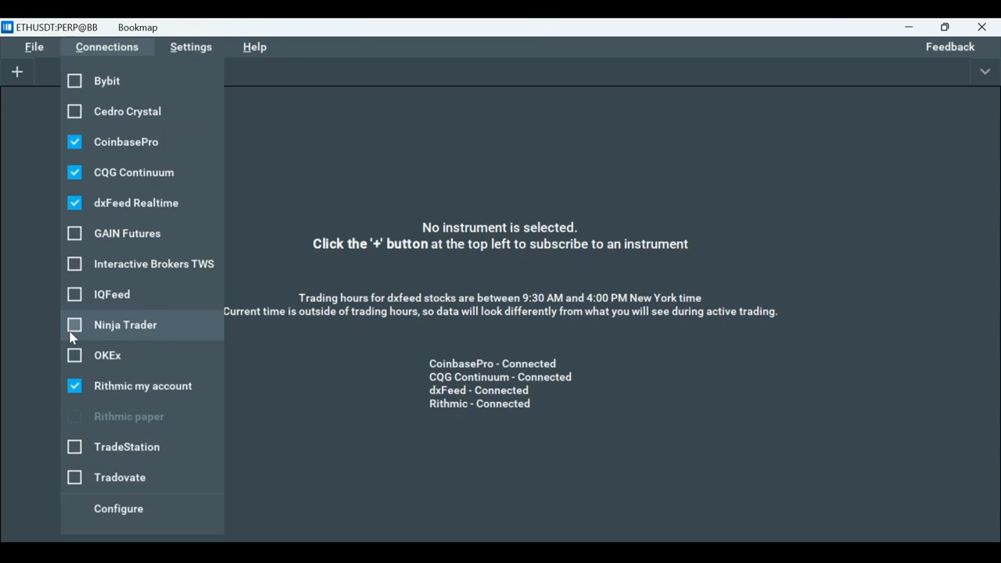
Enable the OKEx connection and subscribe to ETH-USDT-SWAP as a SWAP instrument.
click(74, 355)
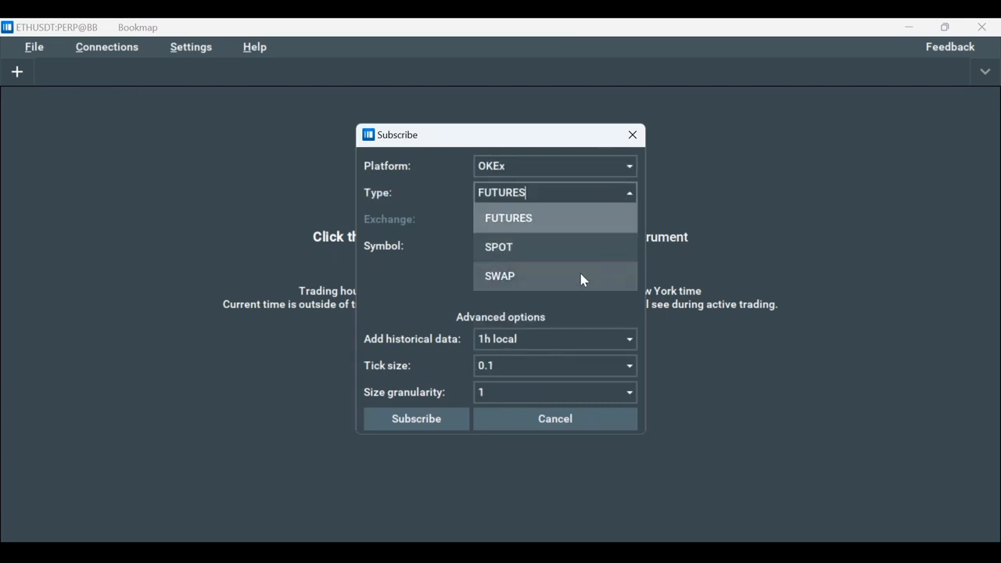
click(499, 275)
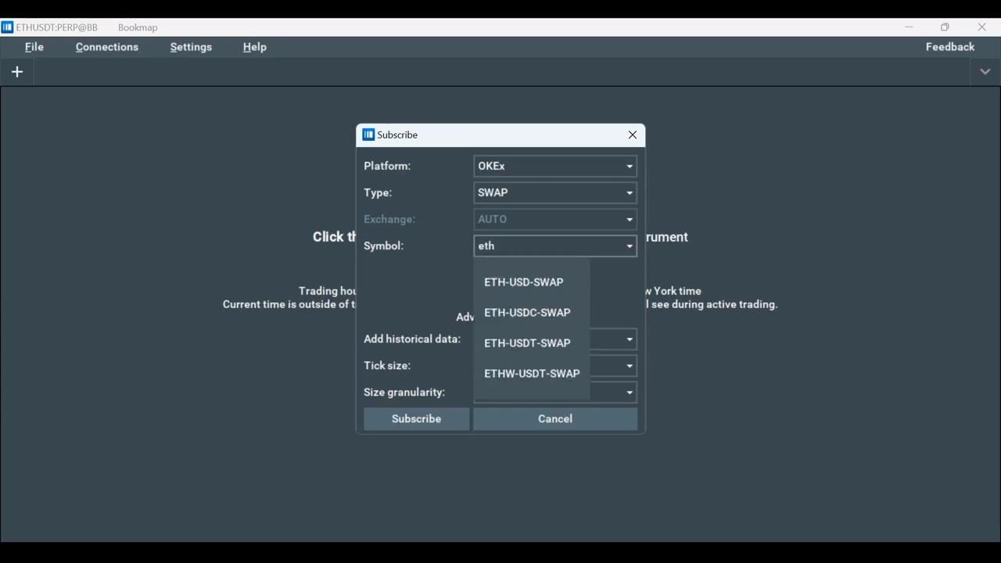
click(415, 418)
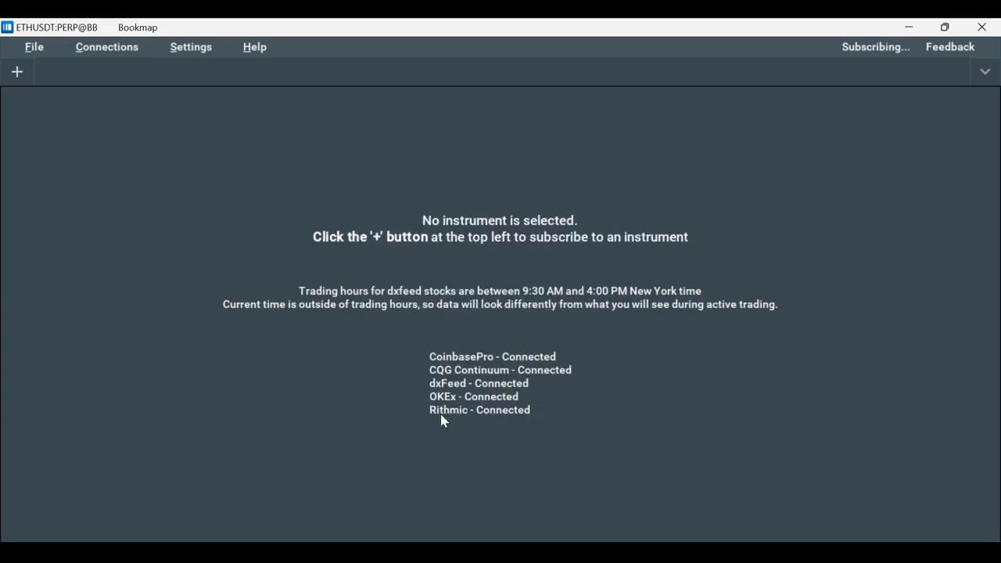
click(16, 71)
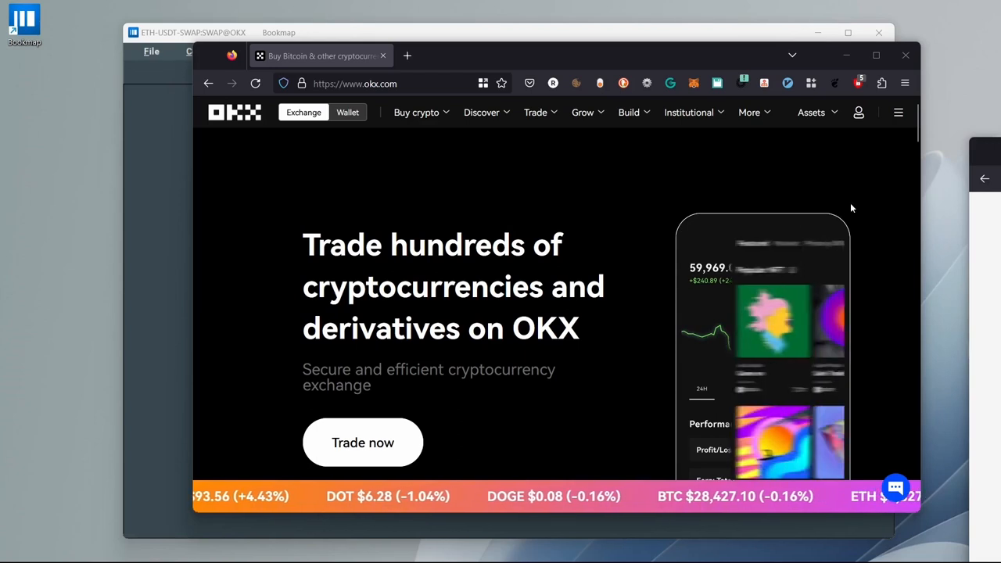
Start a V5 API trading key named 'My first Bookmap key' with a passphrase on OKX.
click(858, 111)
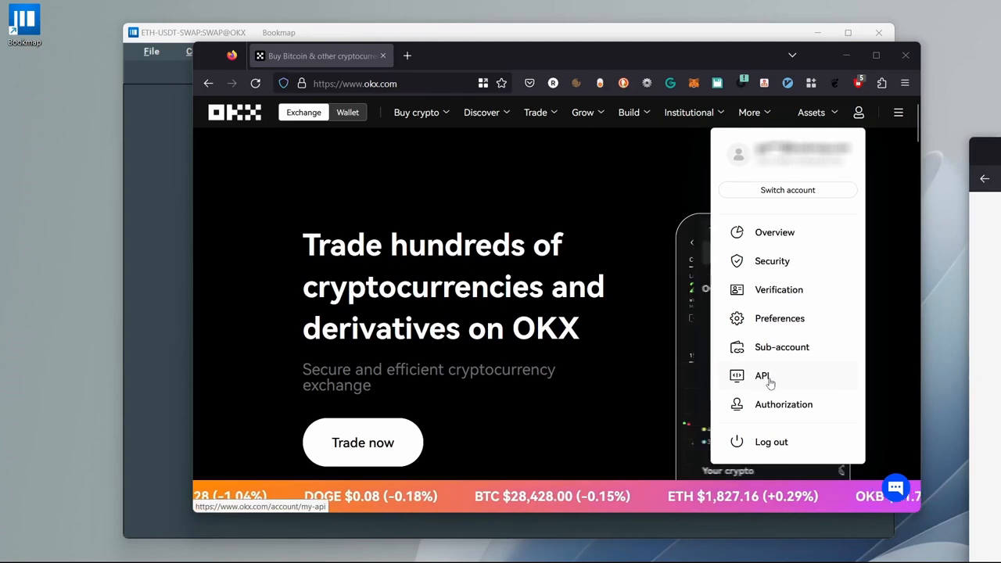
click(761, 375)
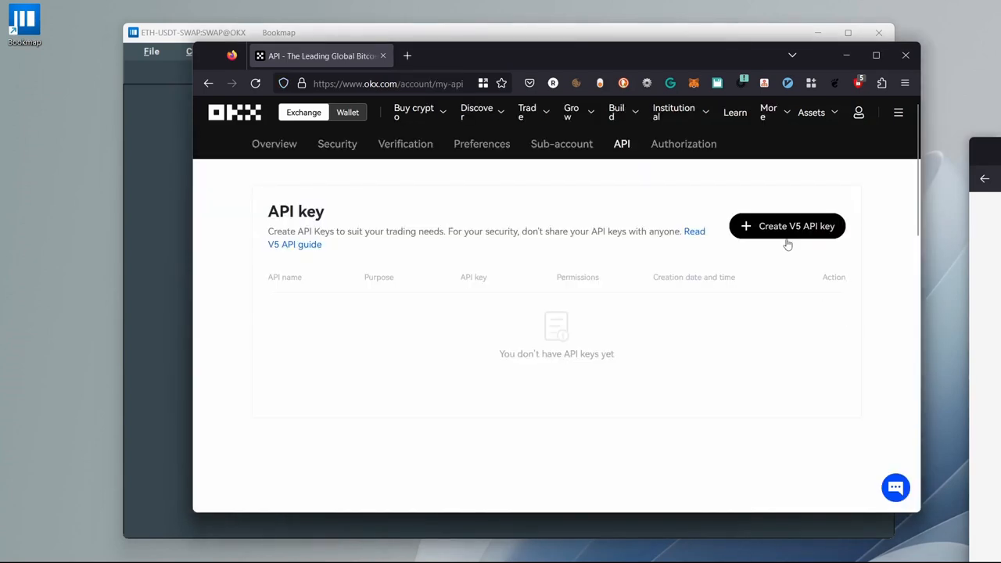
click(787, 226)
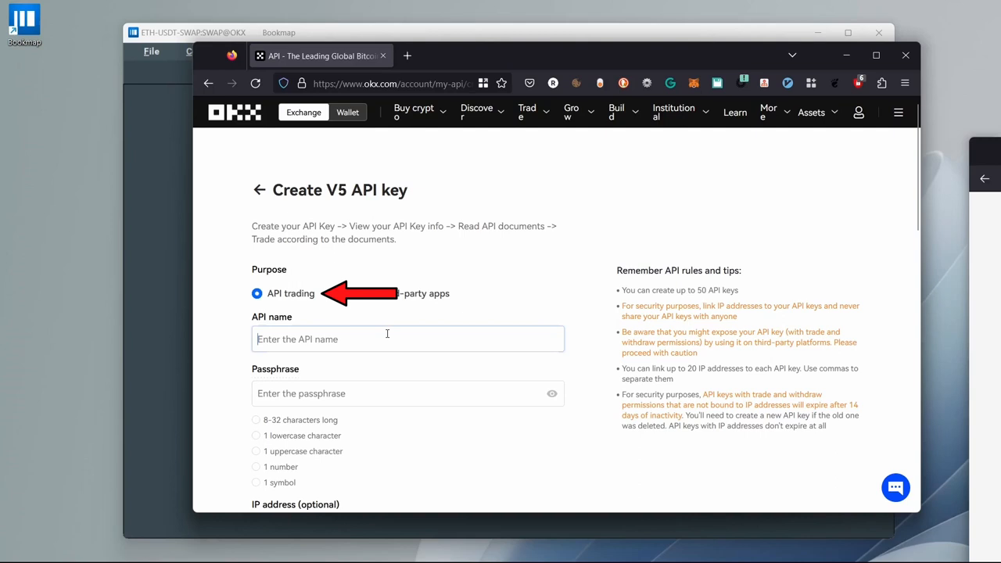
click(387, 339)
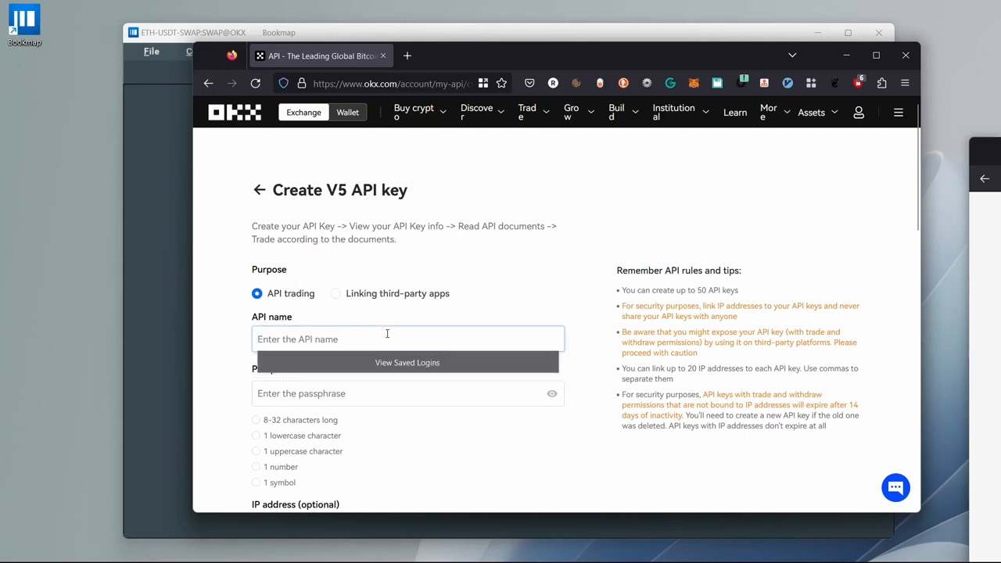
text(My first Bookmap key)
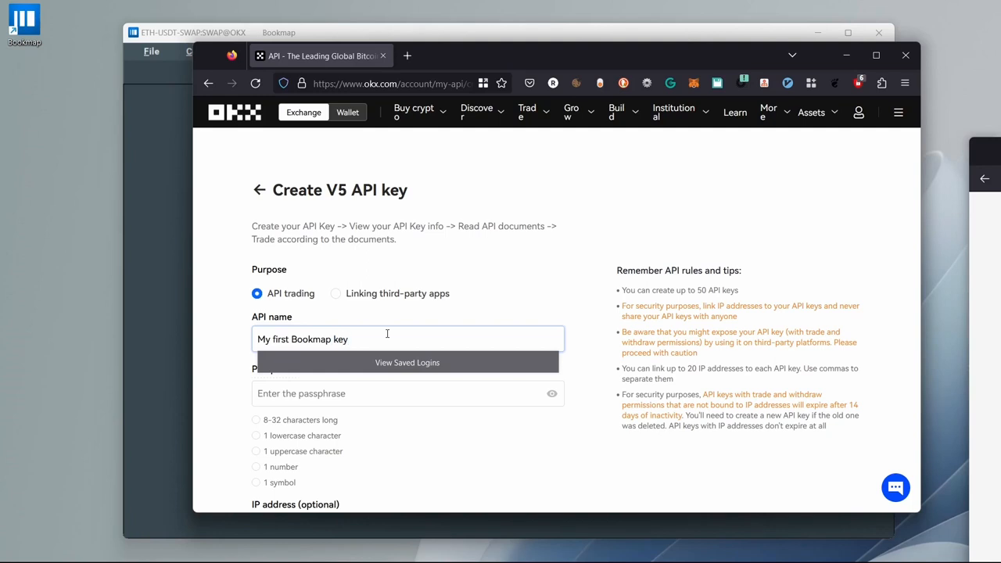
scroll(down, 3)
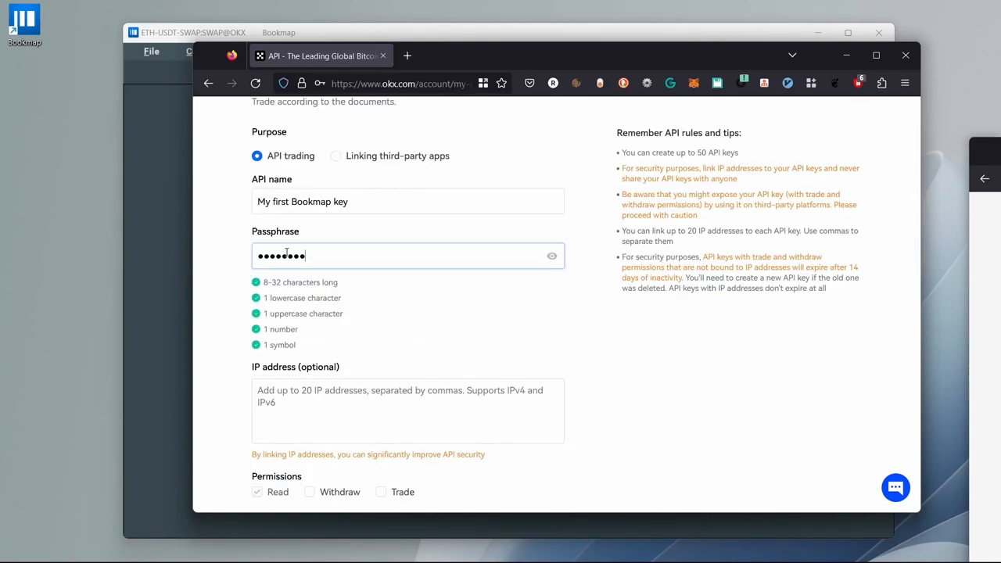
scroll(down, 3)
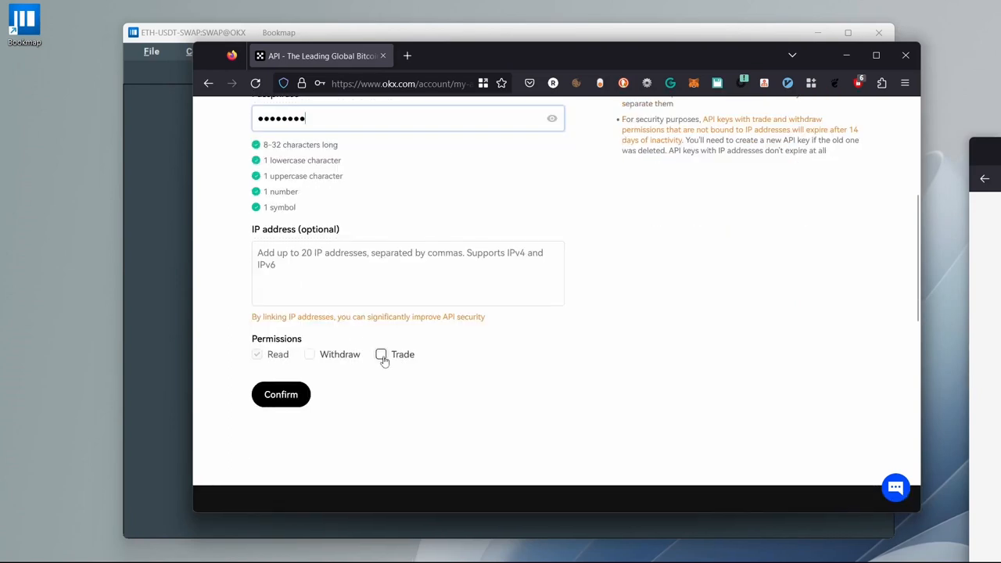
Grant Trade permission, confirm the key with the email code, and return to Bookmap.
click(380, 354)
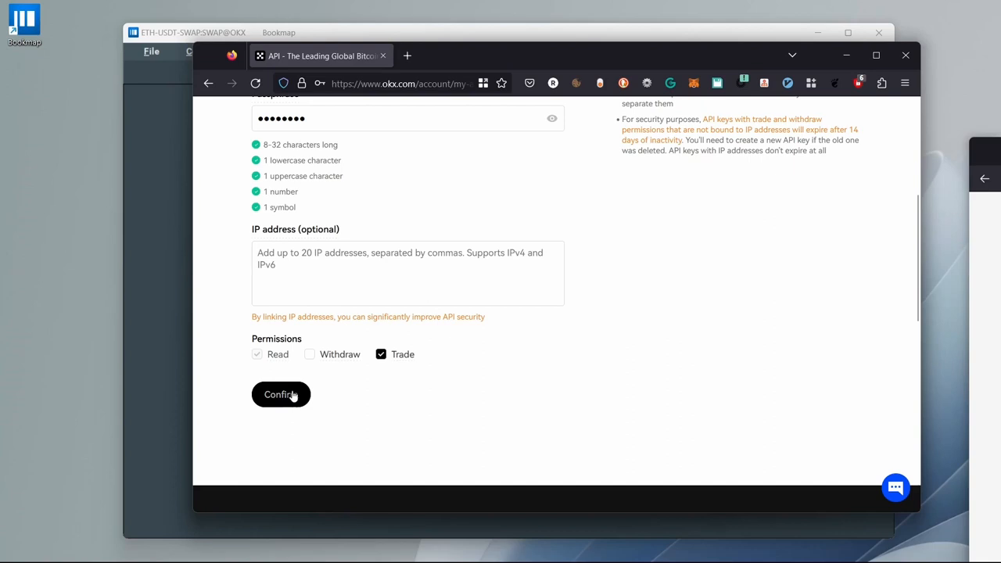
click(280, 394)
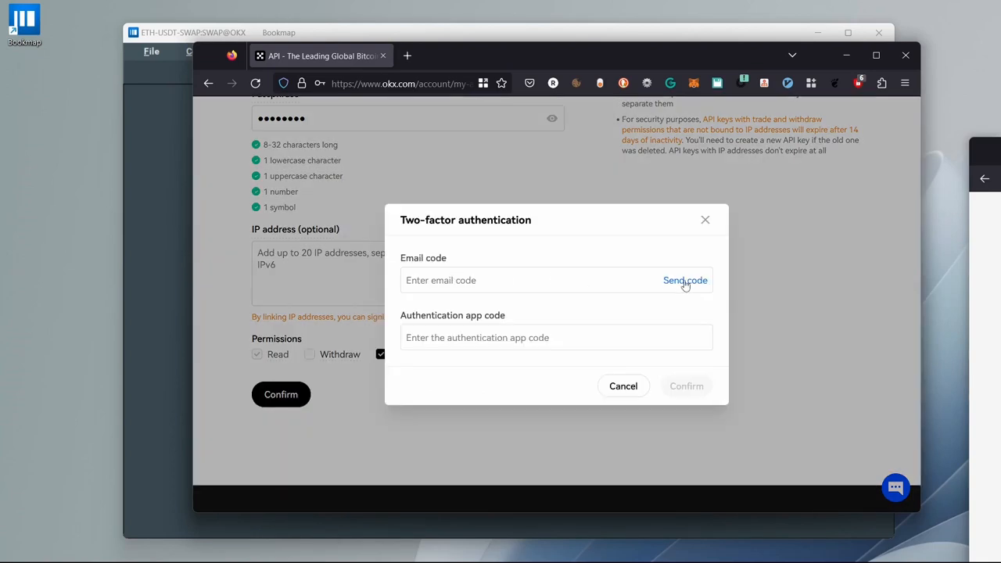
click(685, 280)
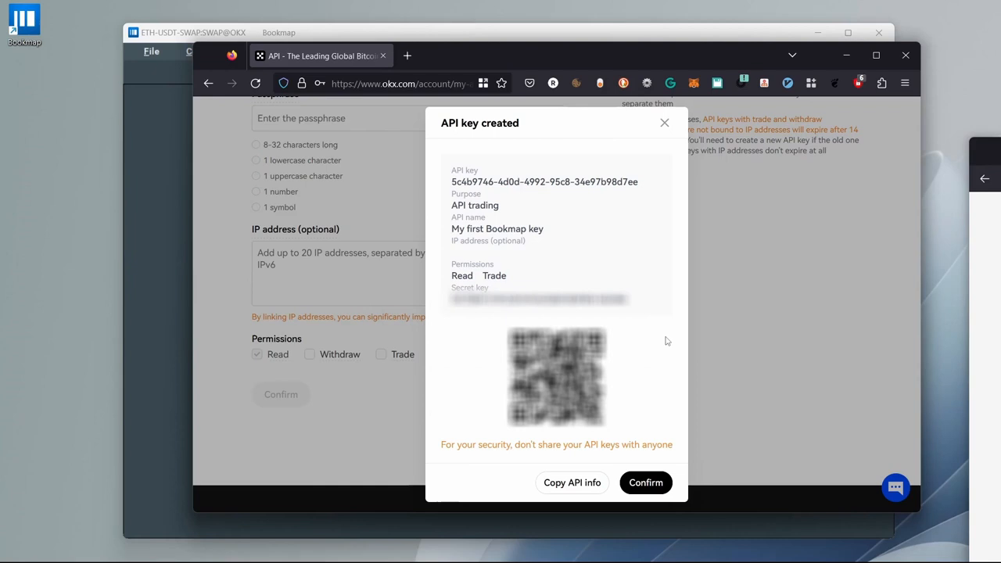
mouse_move(649, 188)
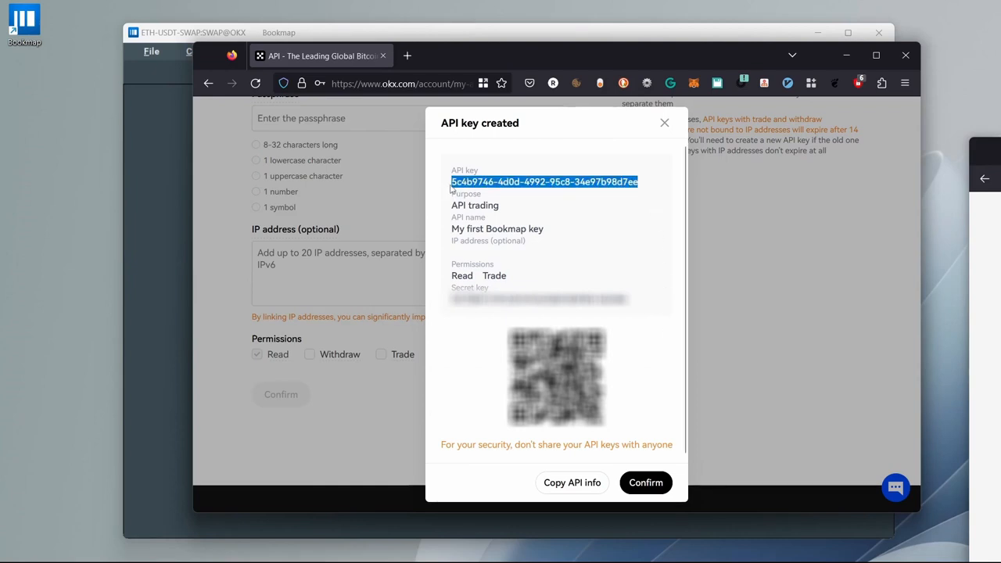
click(211, 51)
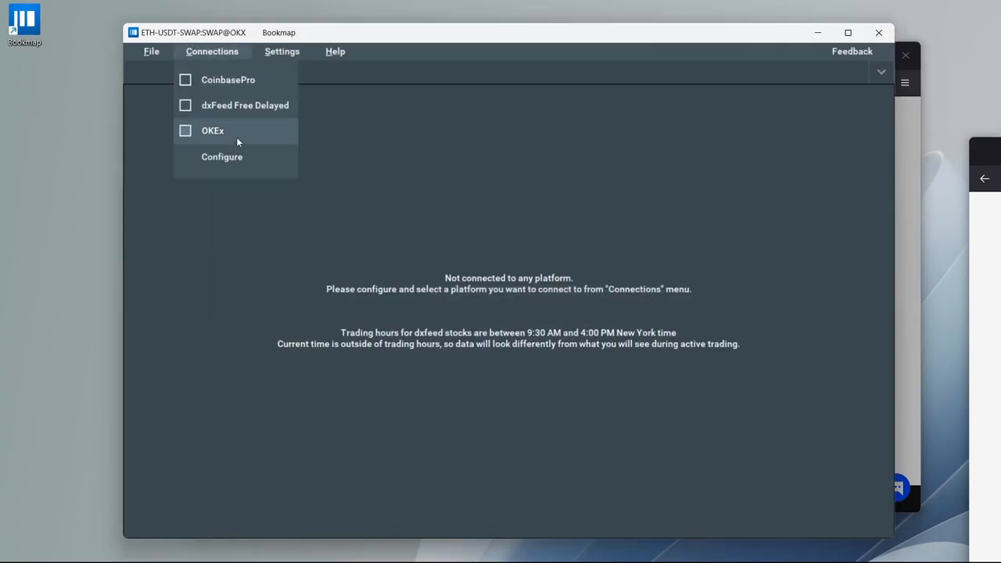
mouse_move(222, 156)
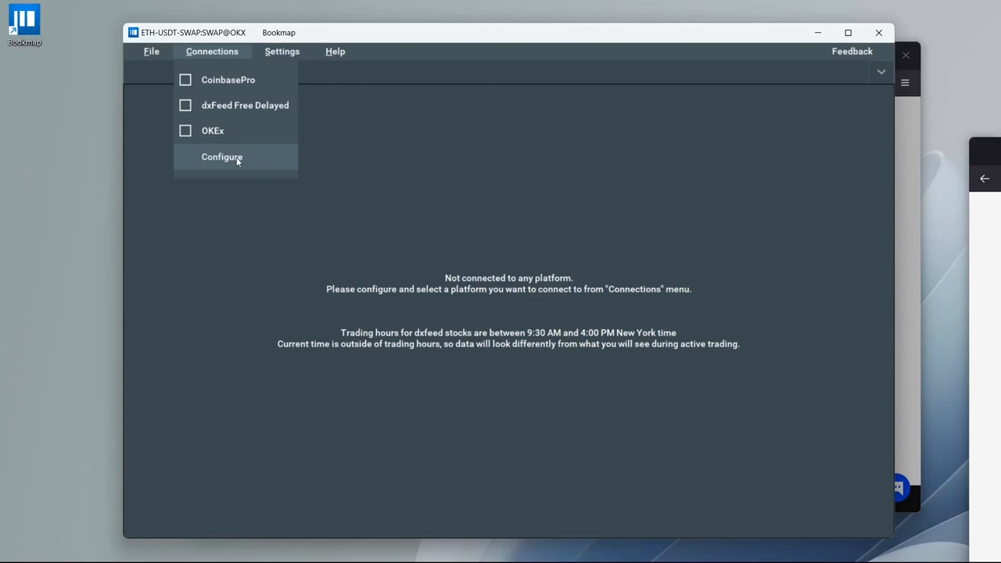
click(222, 156)
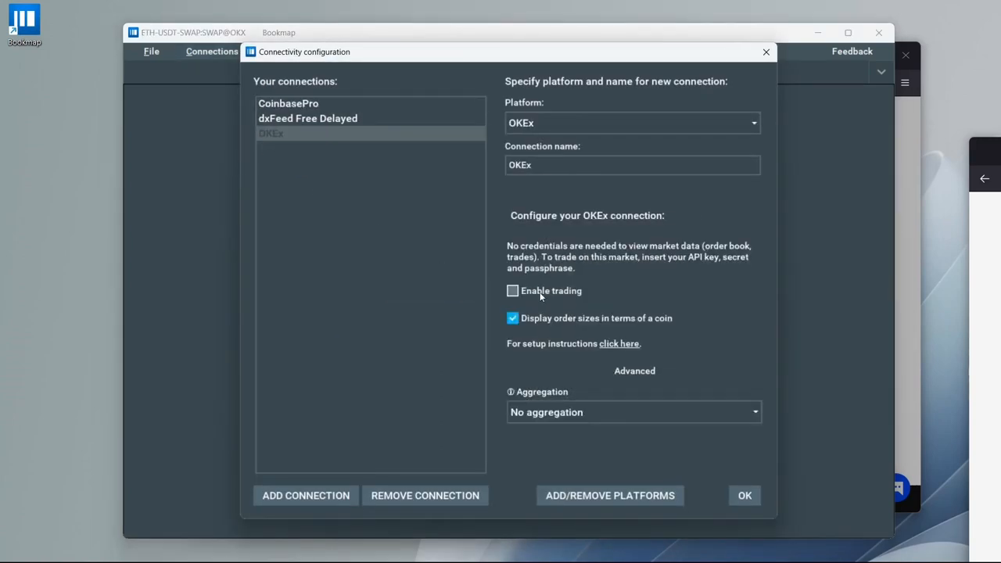
click(512, 290)
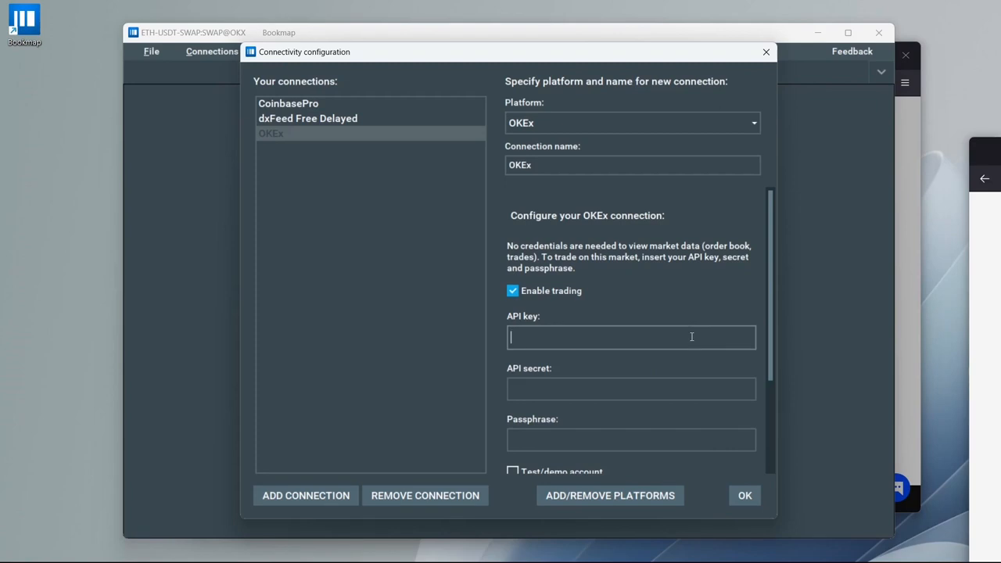
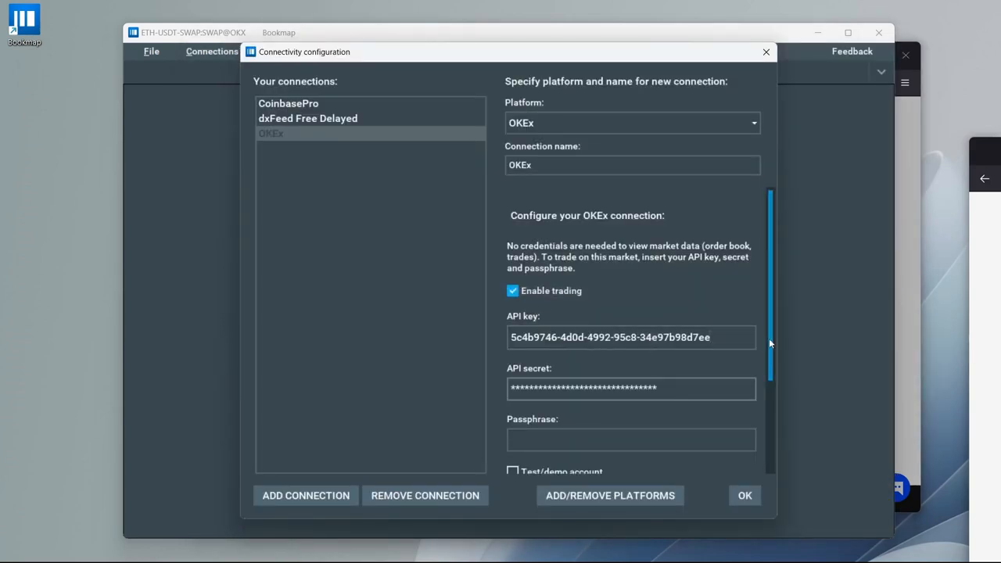
scroll(down, 3)
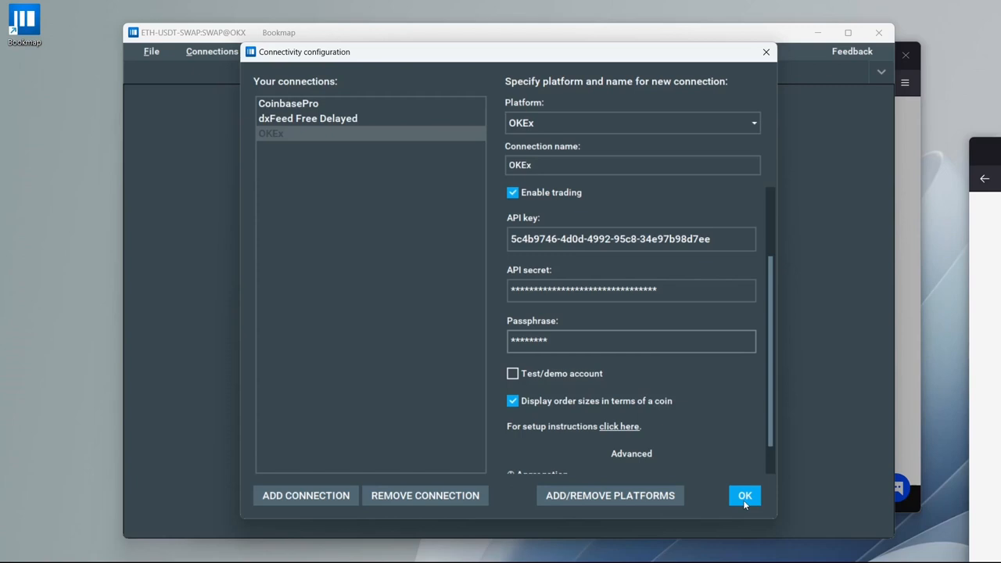
click(744, 495)
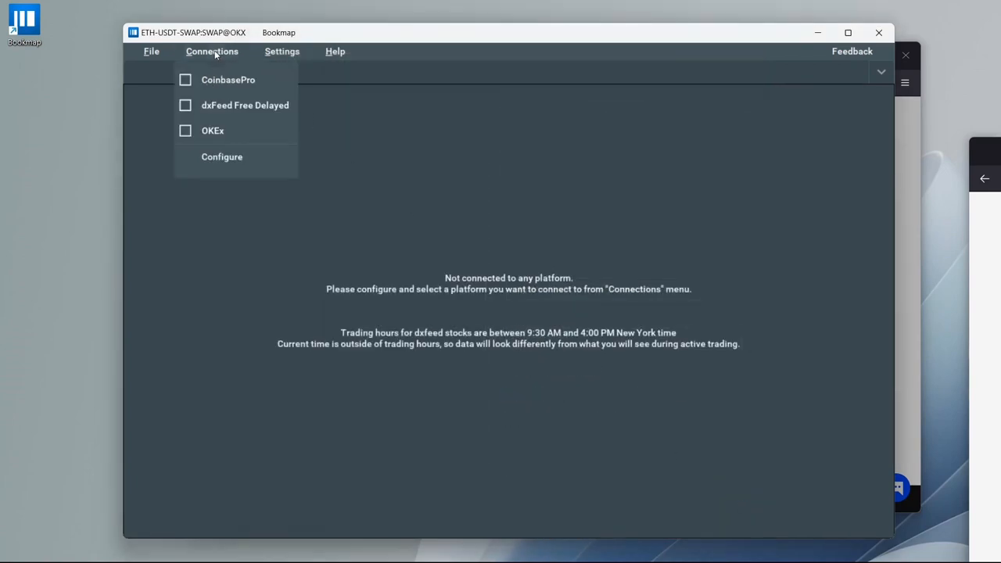
Connect to OKEx and set the Trade Control Panel to CHART mode beside ETH-USDT-SWAP.
click(185, 130)
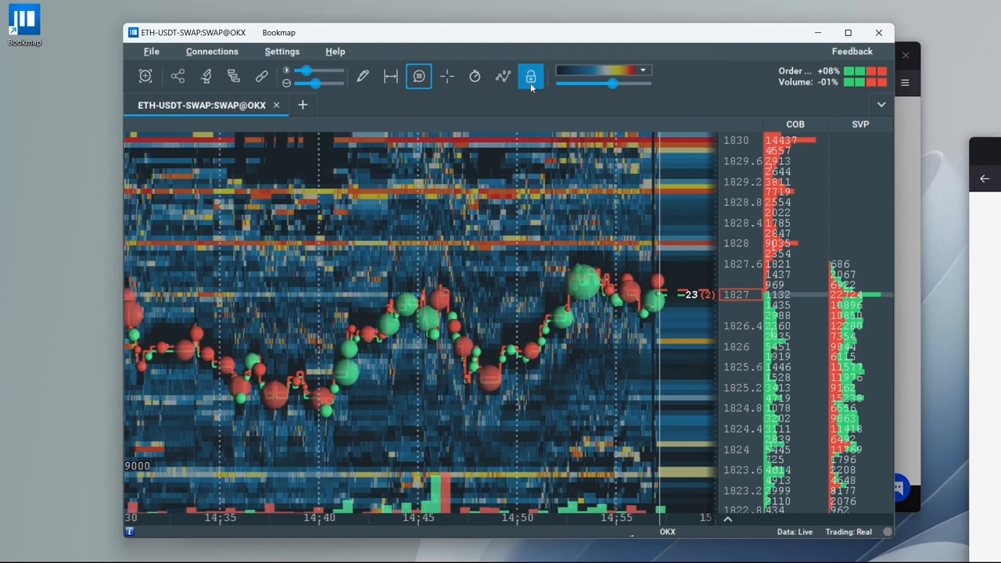
click(530, 76)
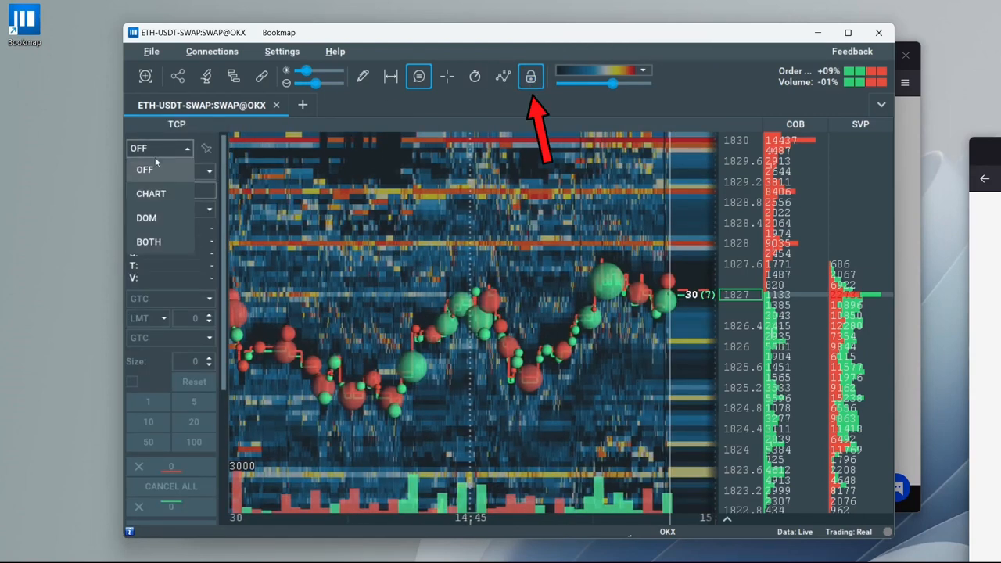
click(150, 193)
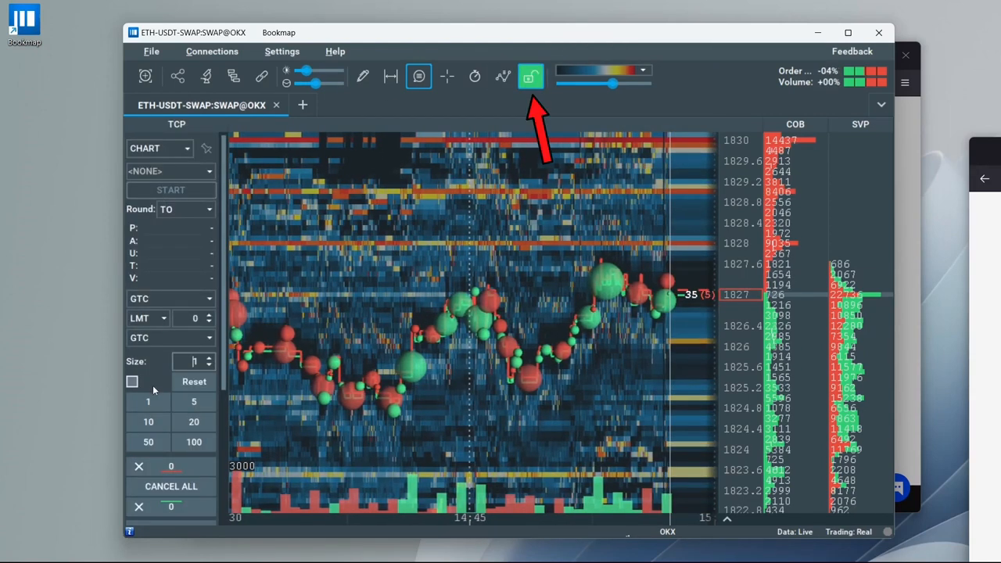